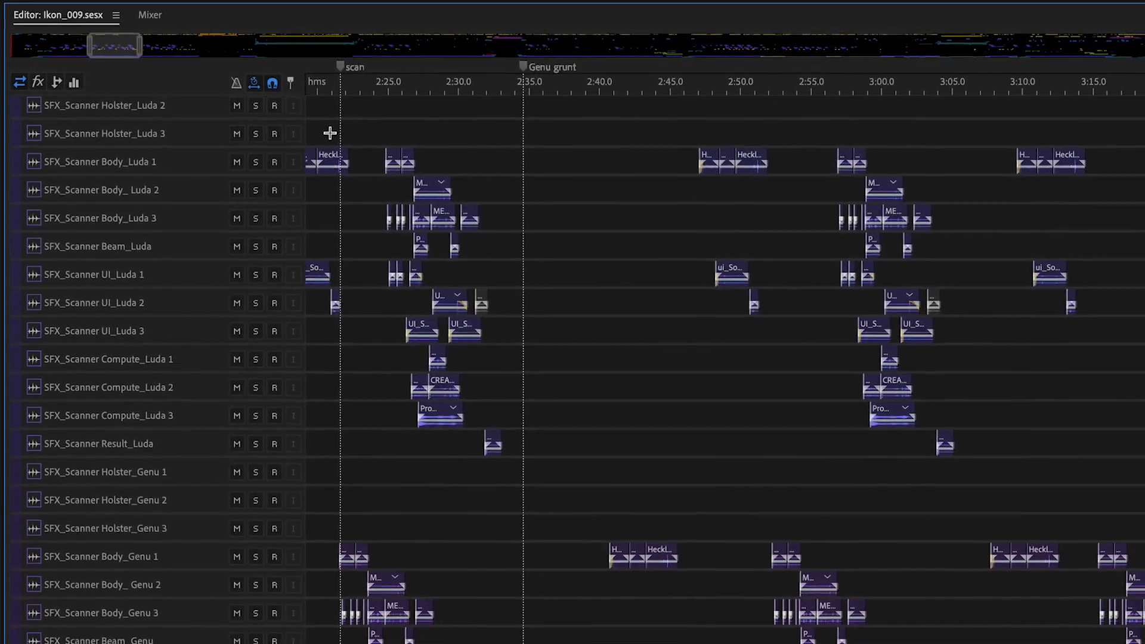
- Import the bounced Consul voice file onto the three Consul for FX tracks
scroll(right, 3)
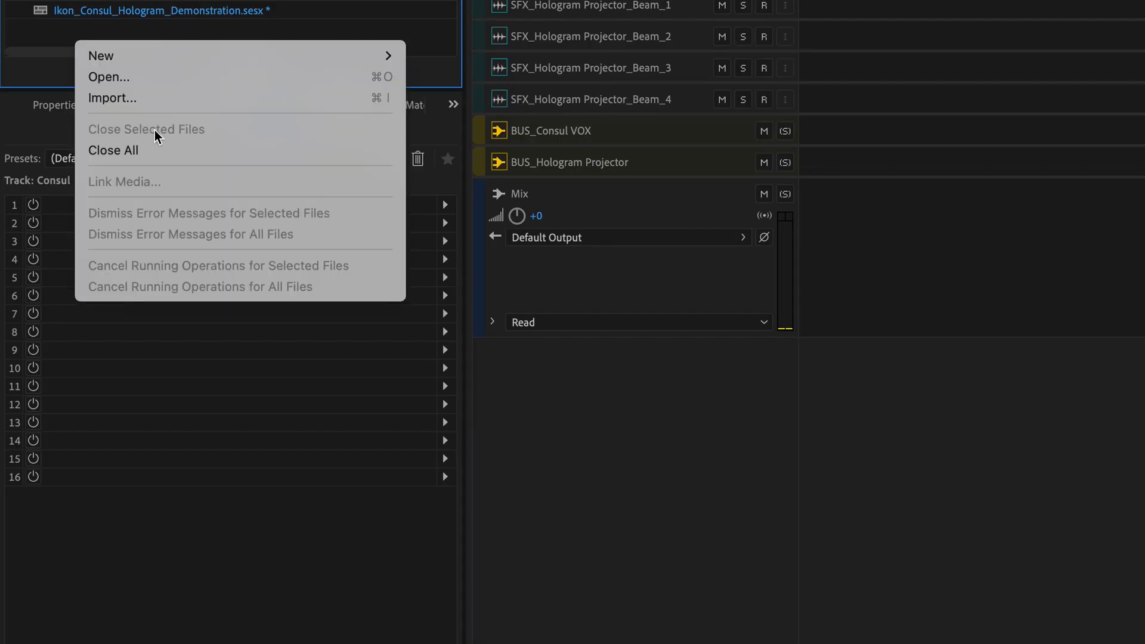
mouse_move(151, 99)
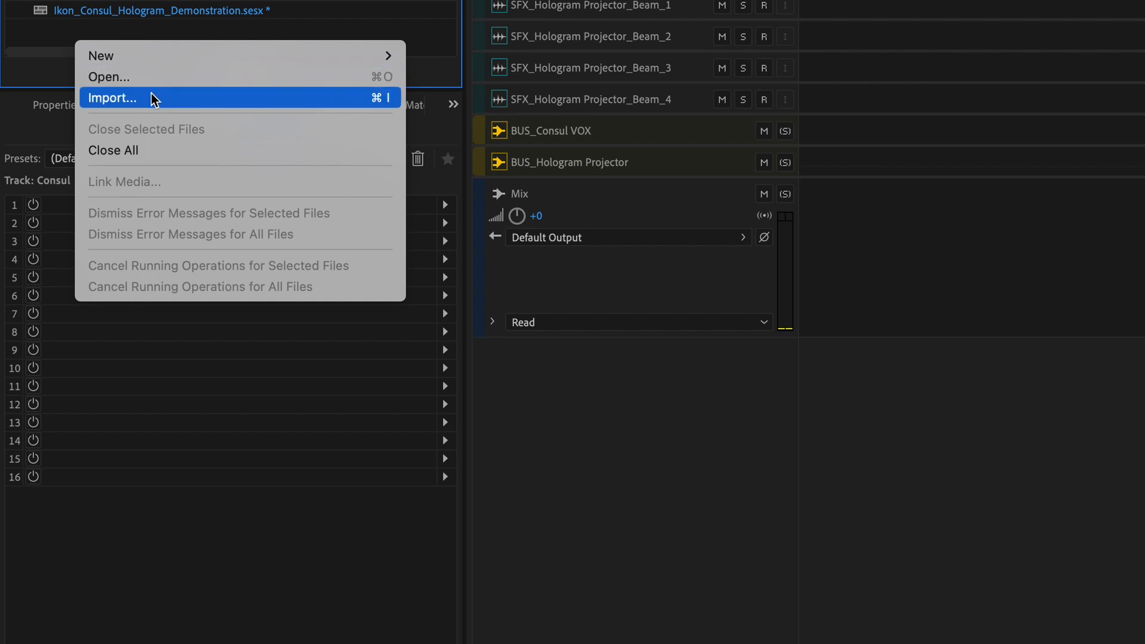
click(111, 98)
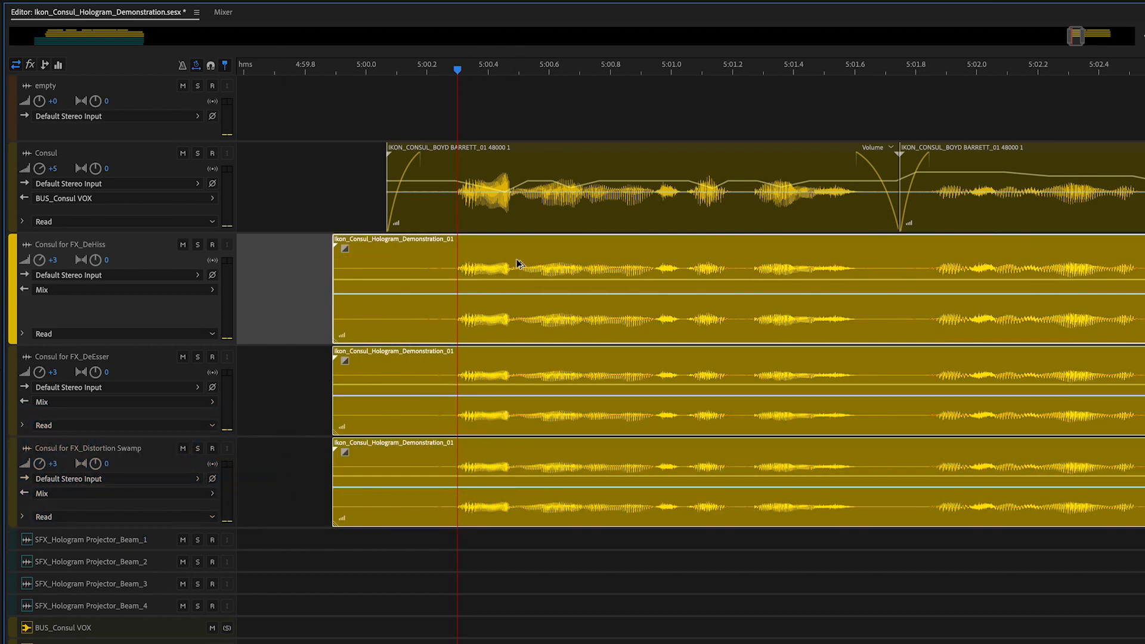
- Convert the Consul for FX clips into unique copies of the bounced file
right_click(518, 264)
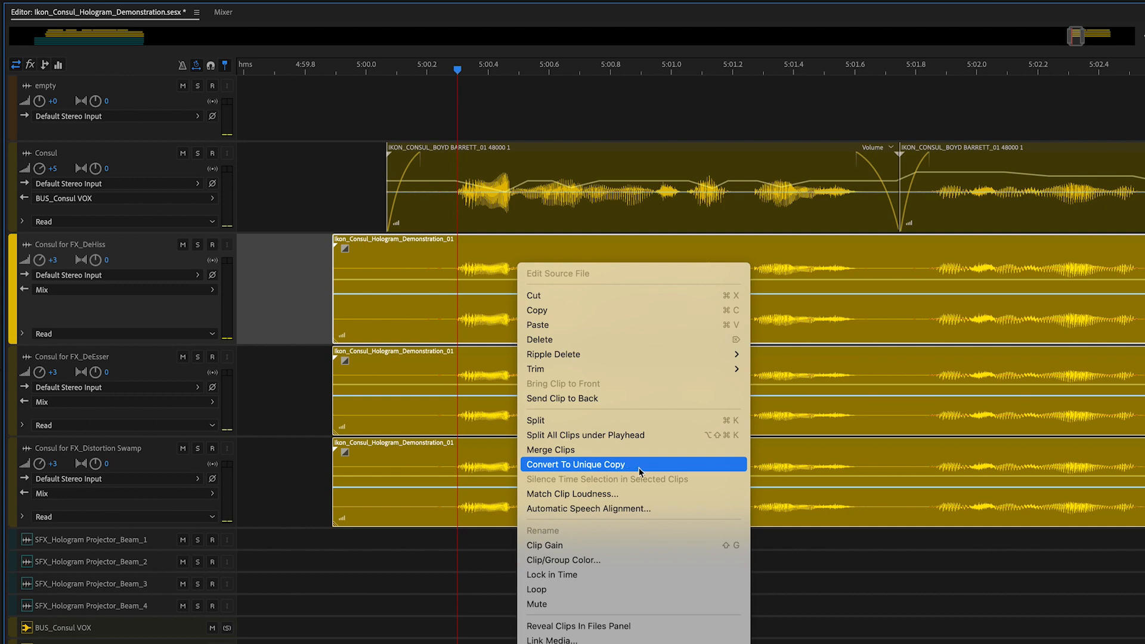
click(575, 465)
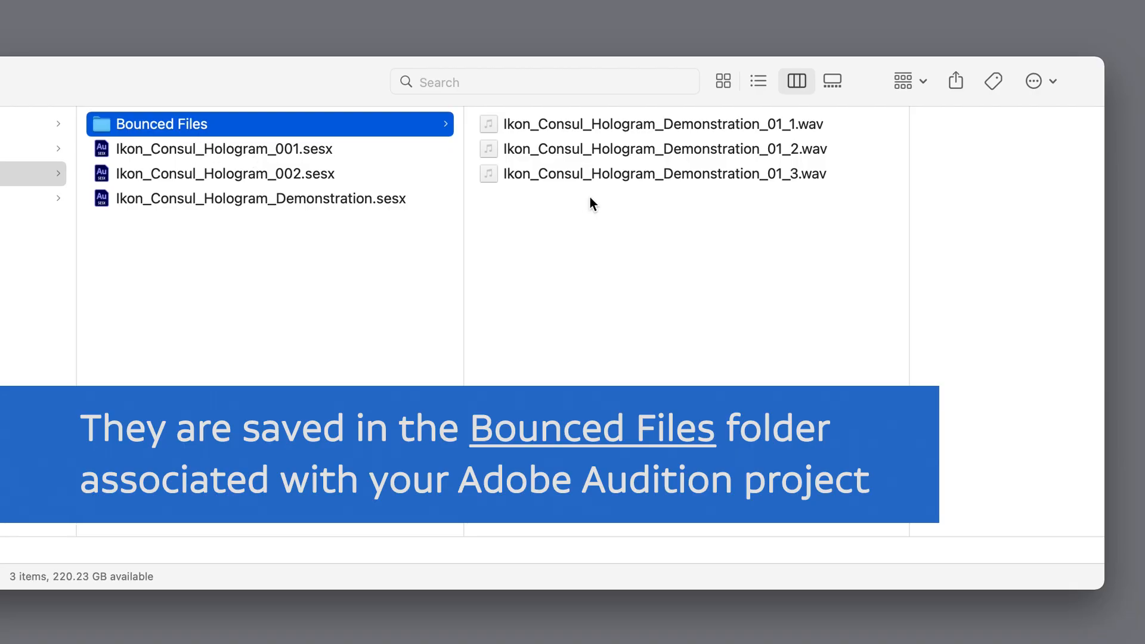
mouse_move(552, 246)
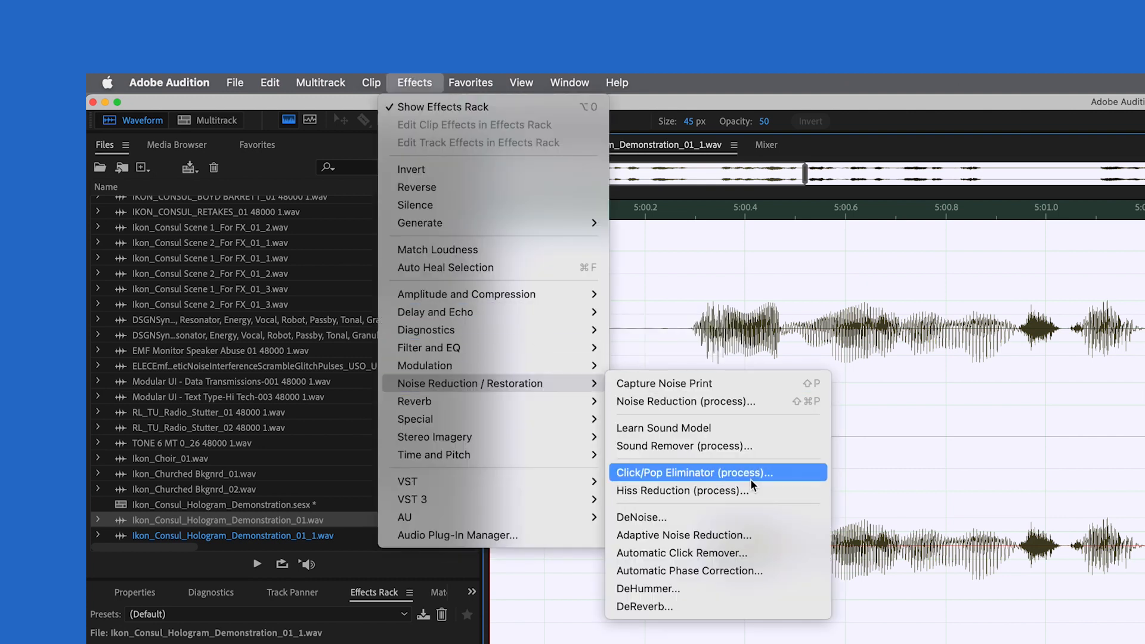
mouse_move(759, 495)
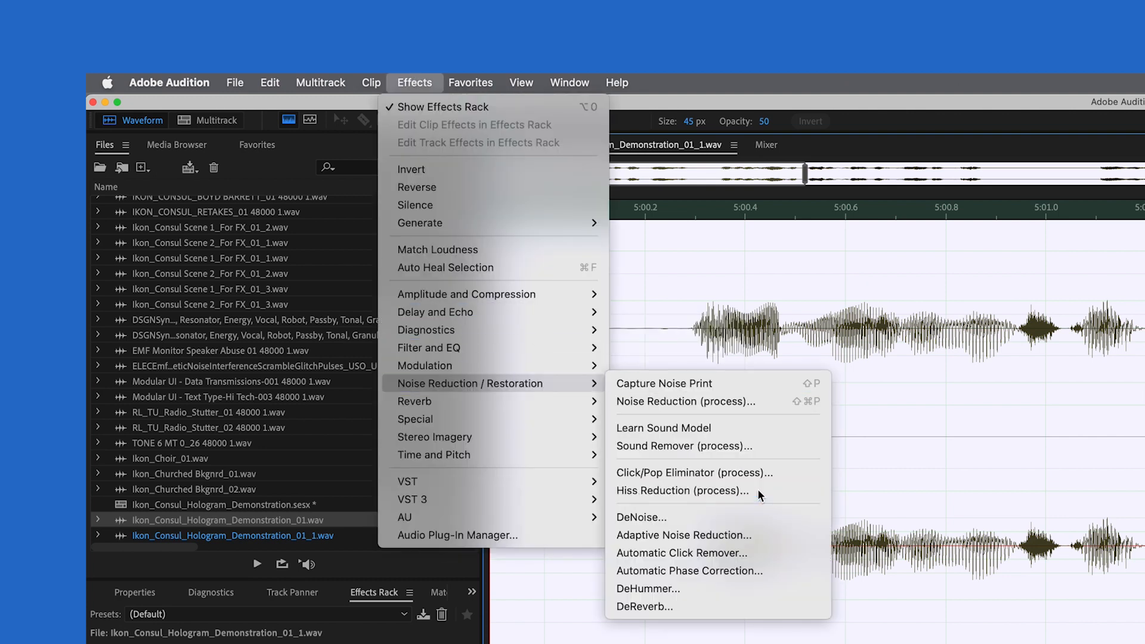
- Apply Hiss Reduction with Output Hiss Only to _01_1.wav
click(682, 490)
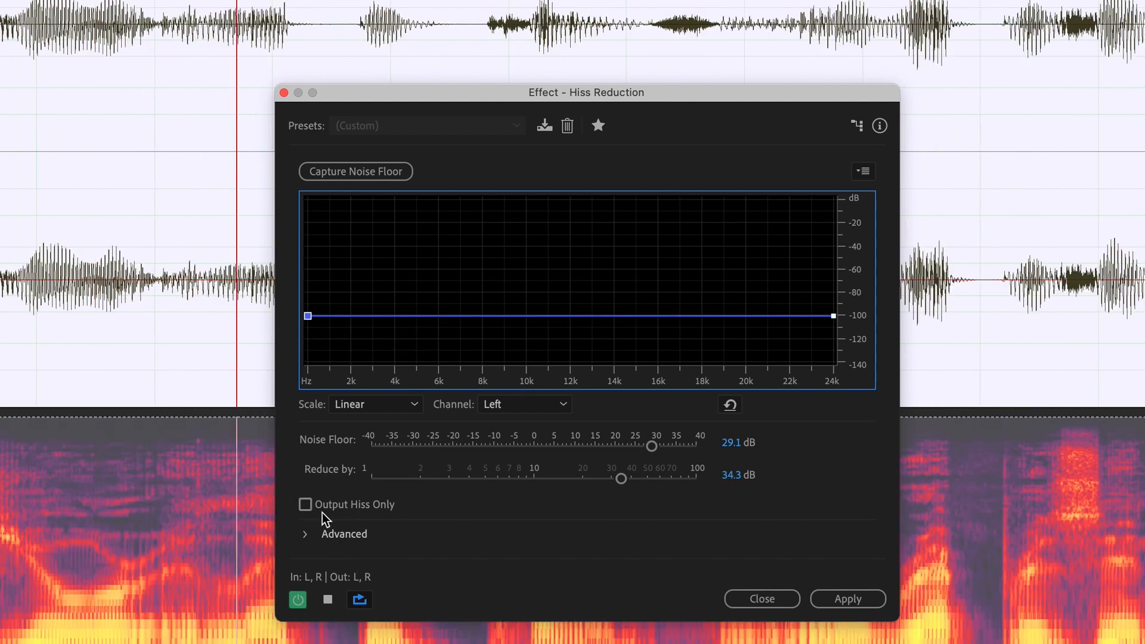
click(305, 505)
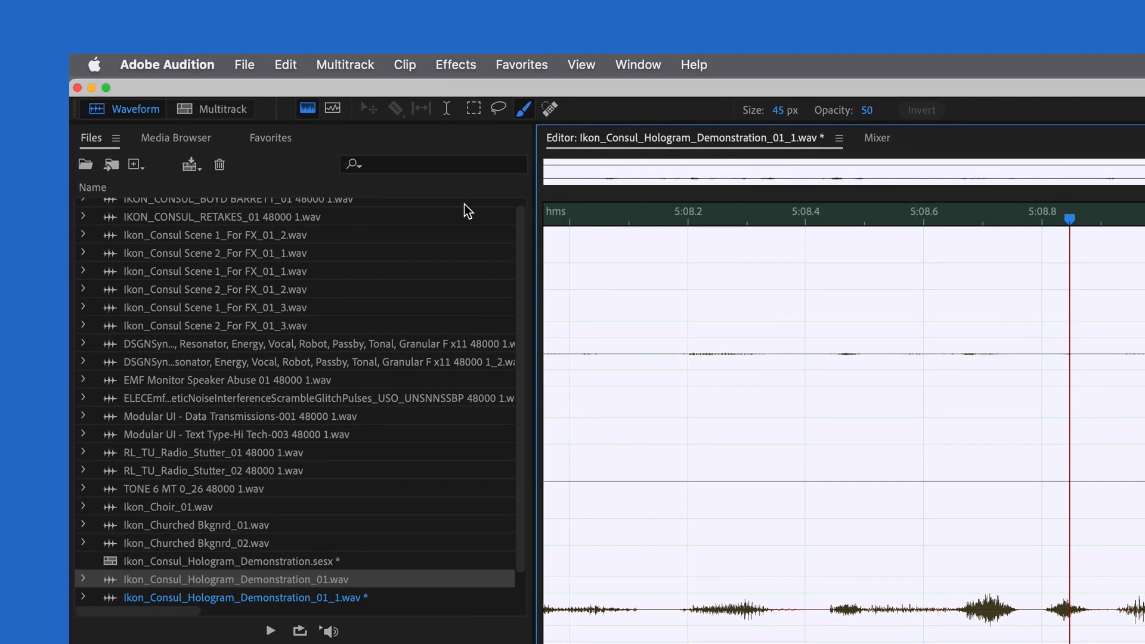
- Open _01_2.wav and capture a noise print from a short selected region
click(222, 108)
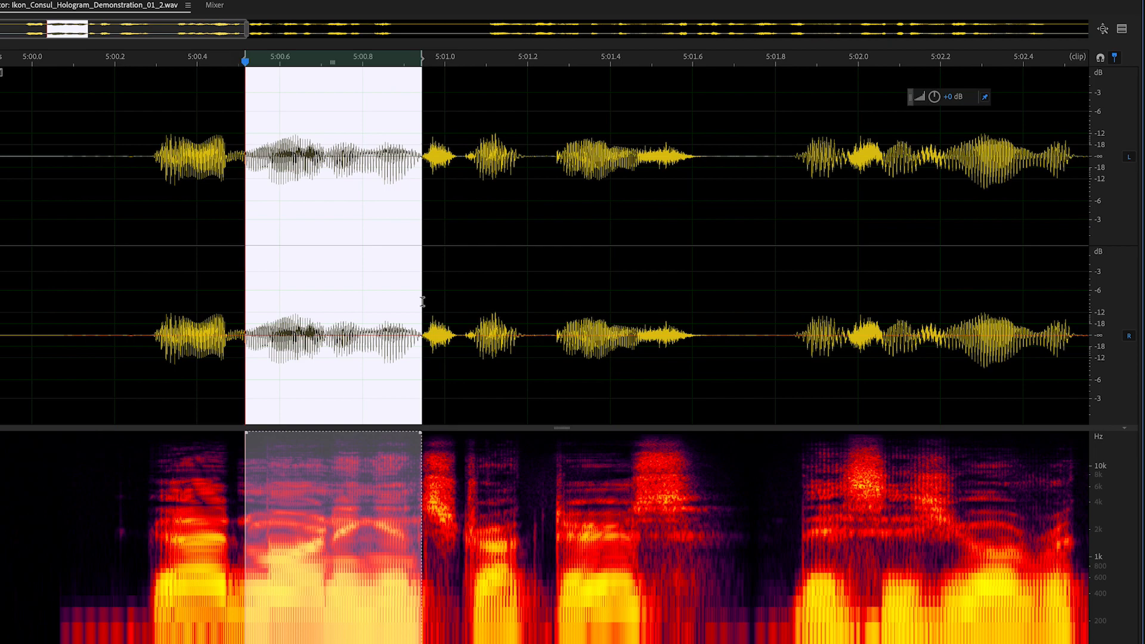
click(329, 17)
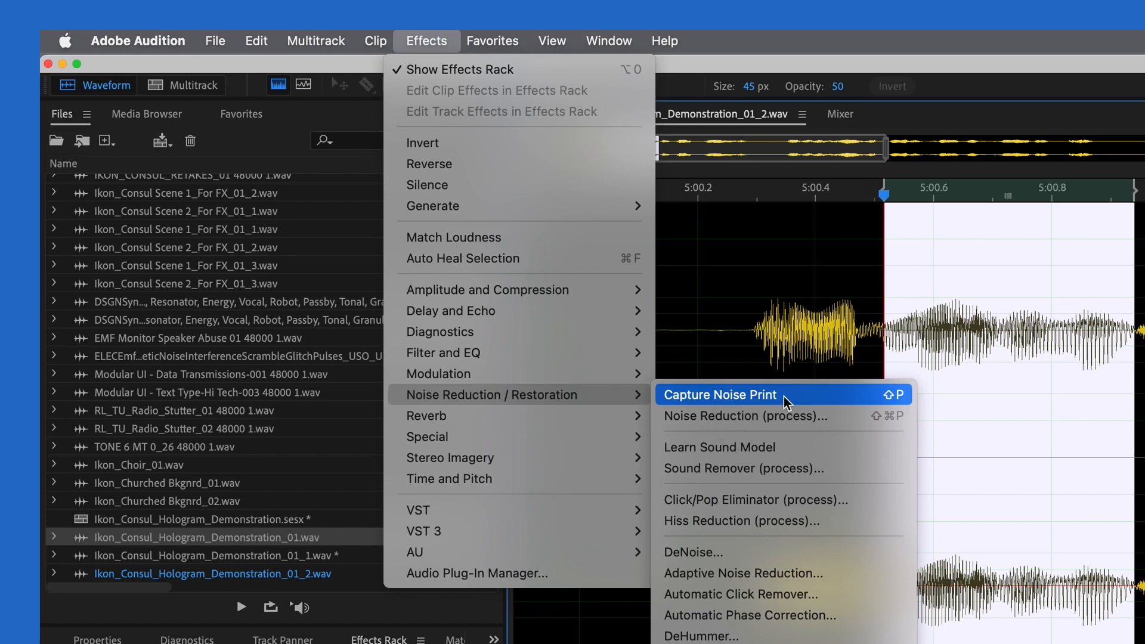
click(719, 394)
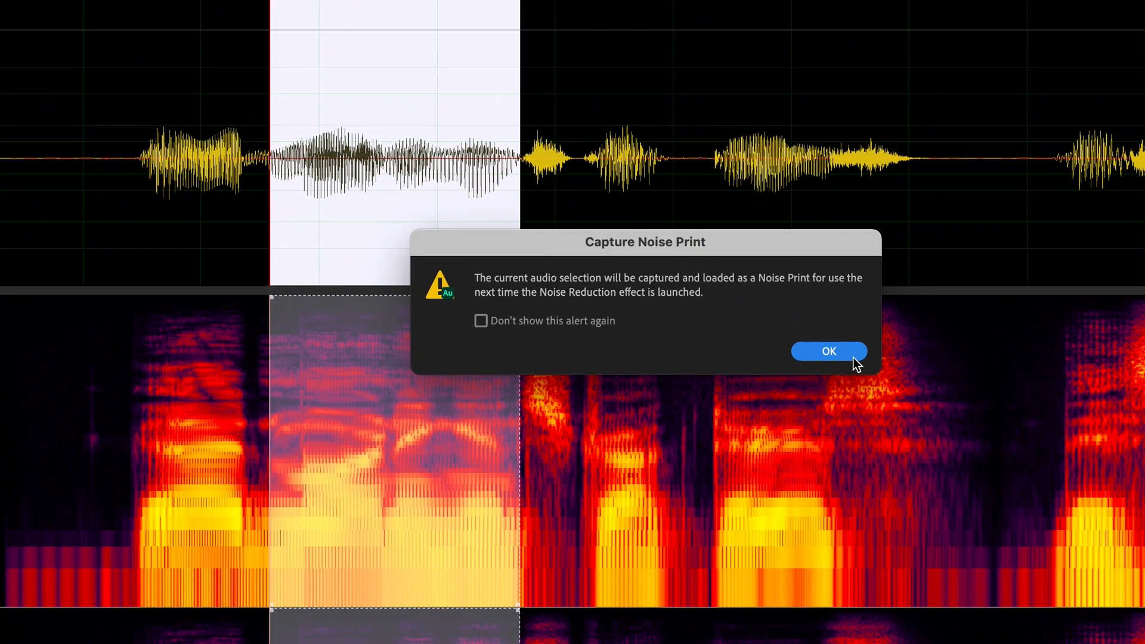
mouse_move(742, 312)
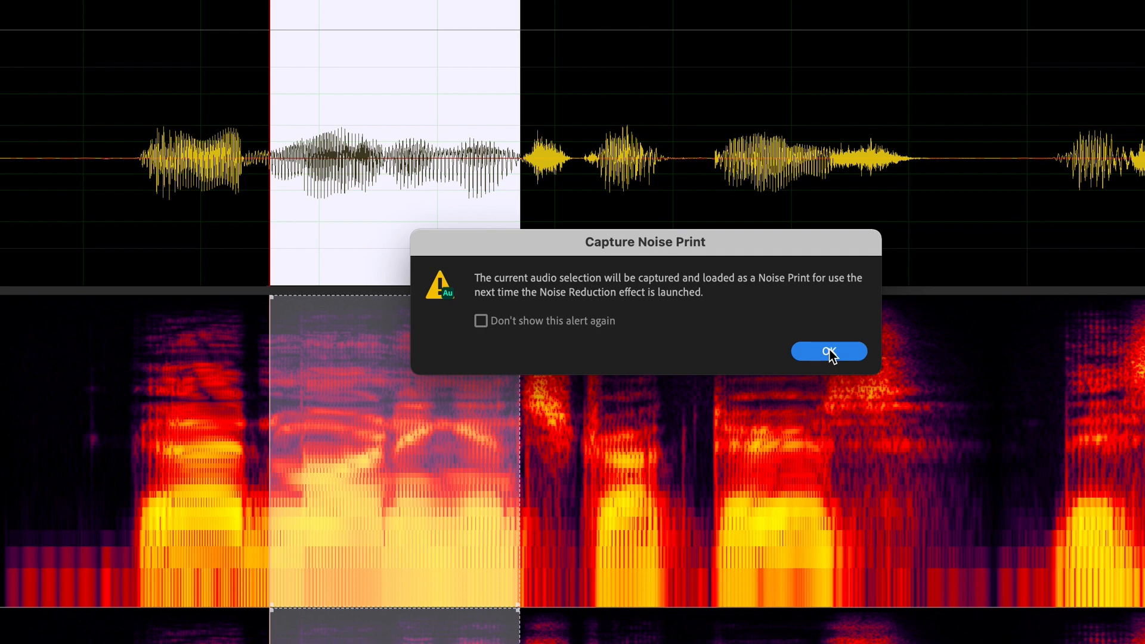
click(829, 351)
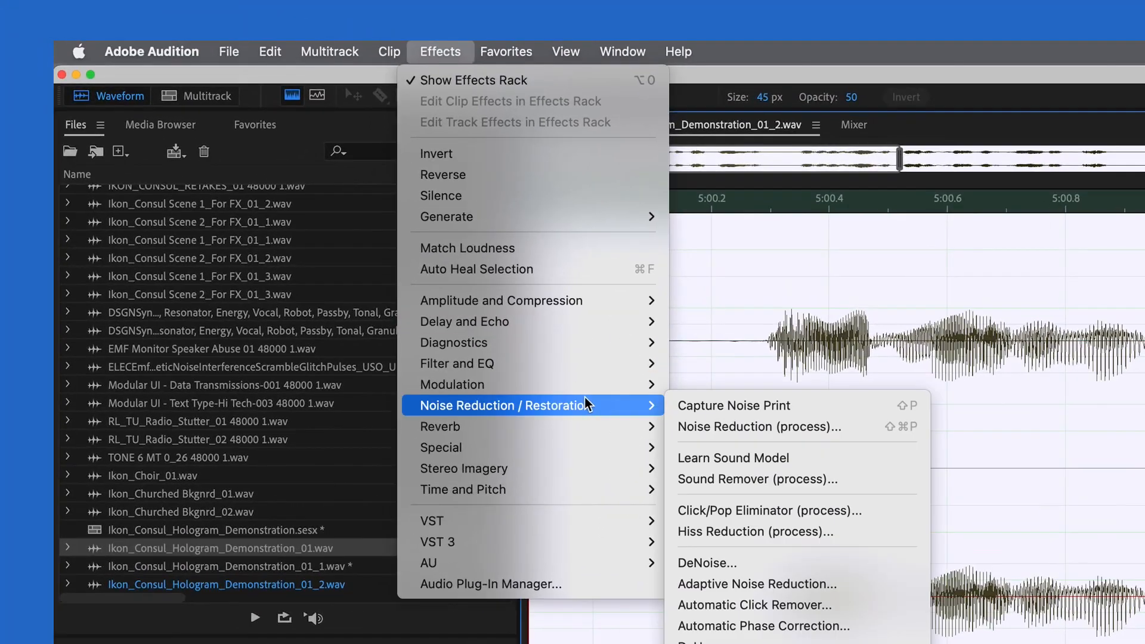
mouse_move(783, 426)
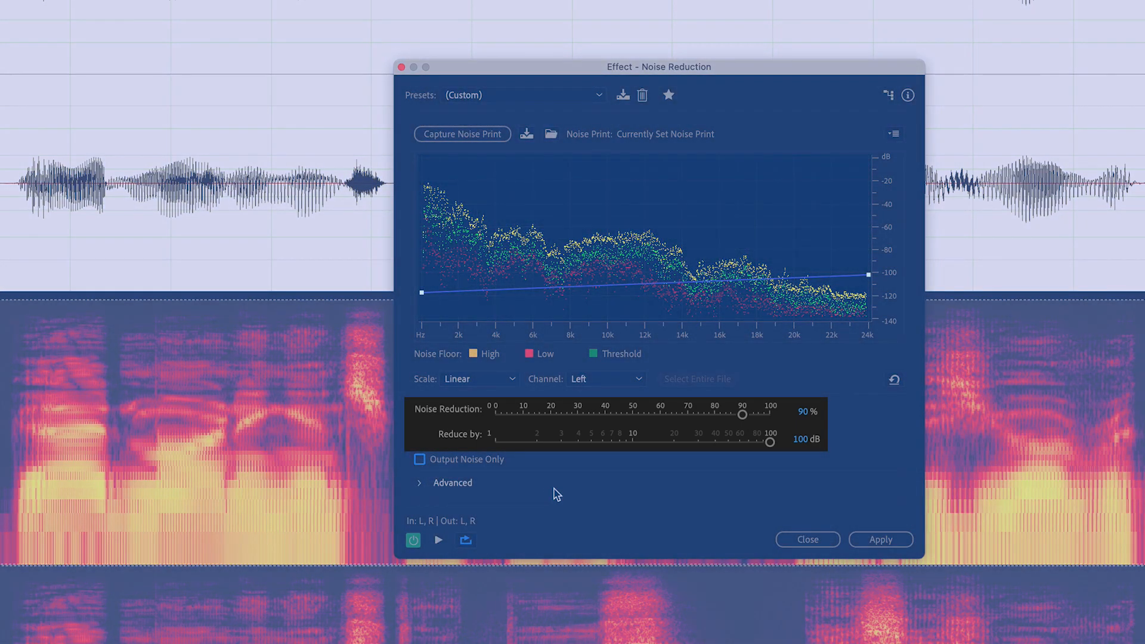
- Preview and apply Noise Reduction with Output Noise Only to _01_2.wav
click(439, 540)
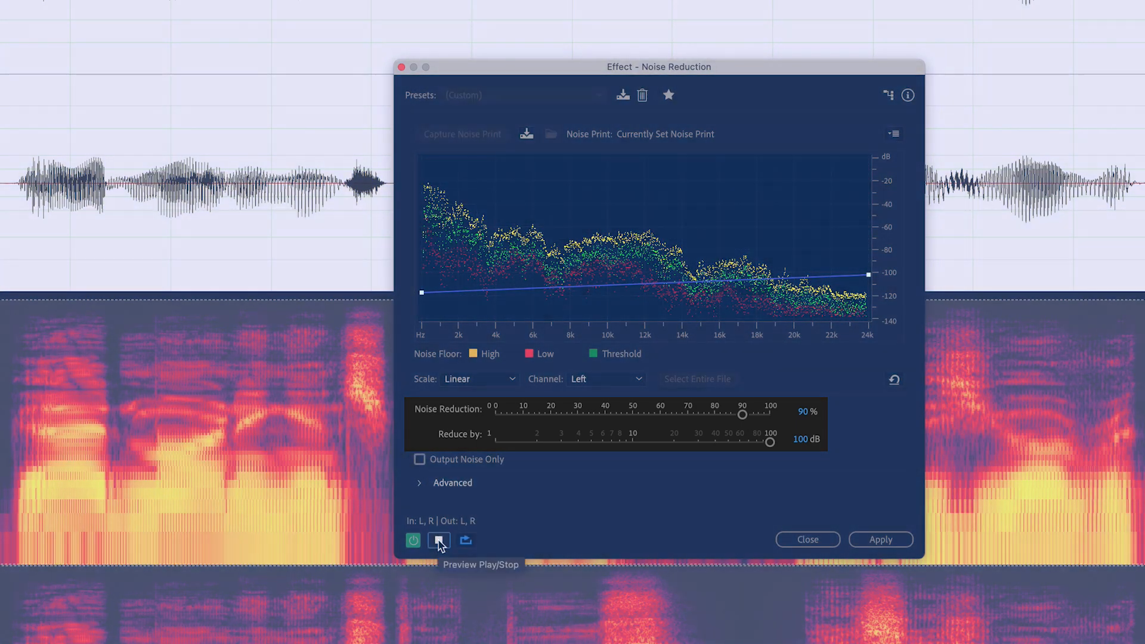
click(438, 540)
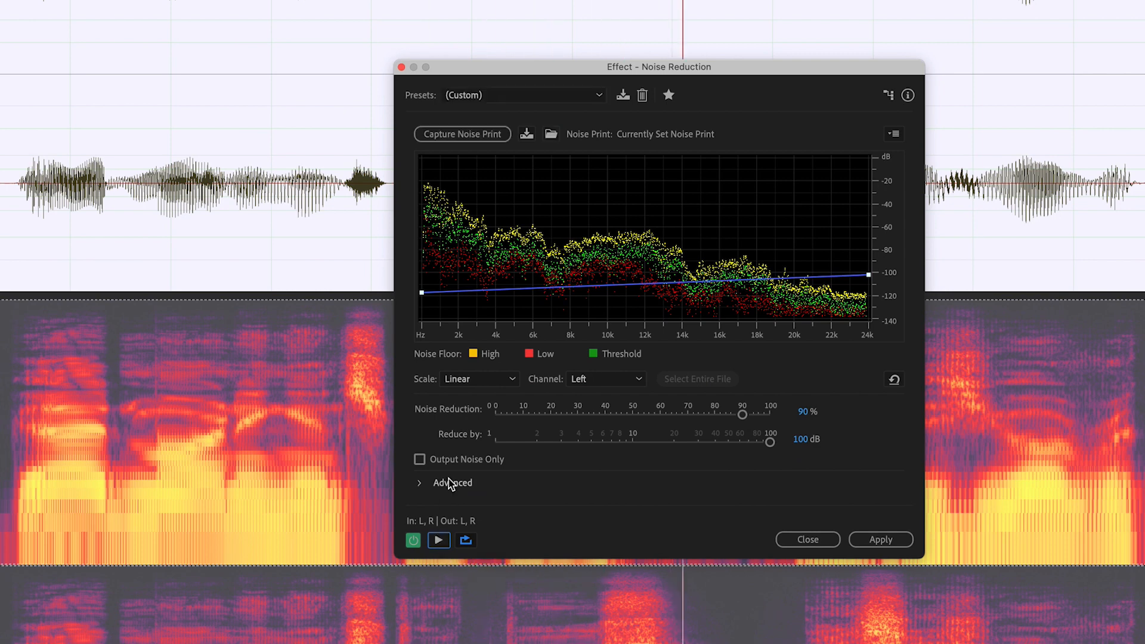
click(419, 458)
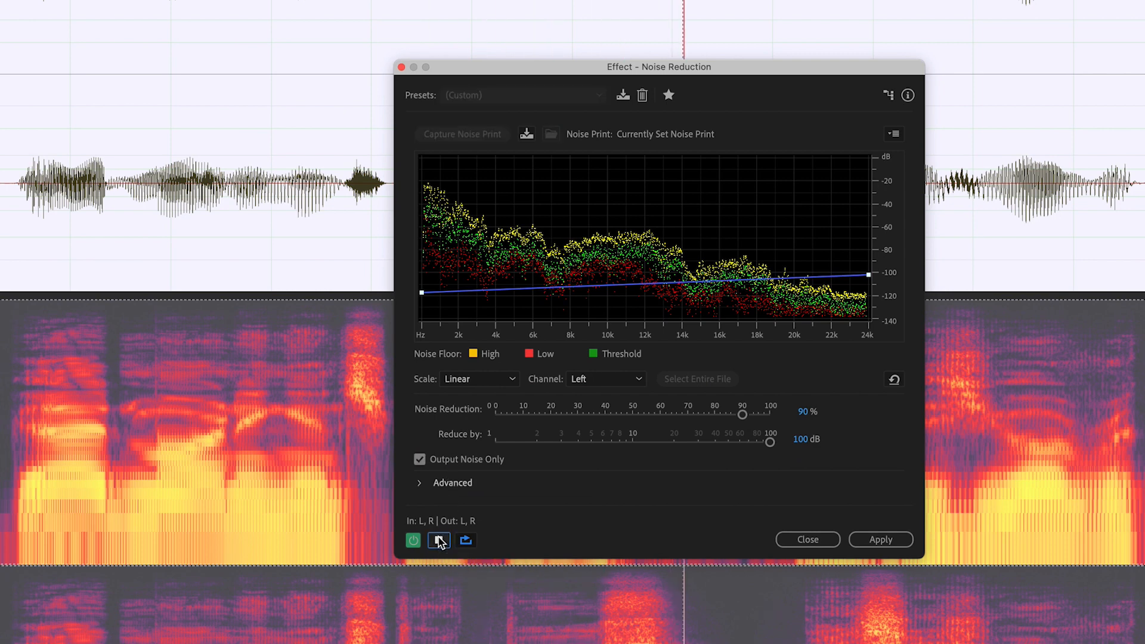
click(439, 540)
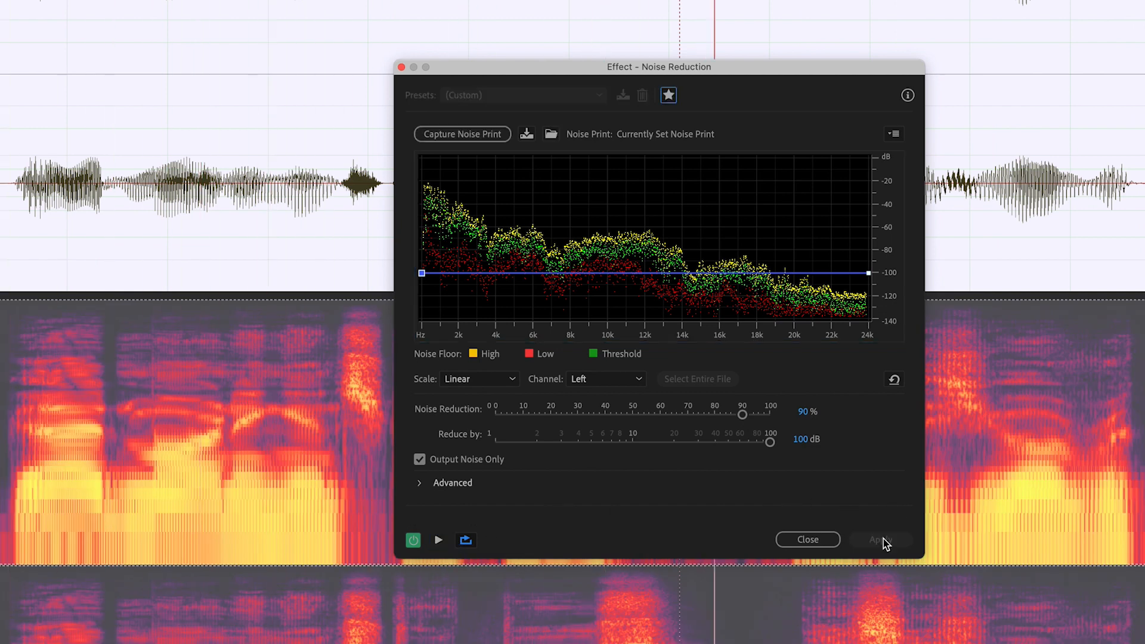
click(806, 539)
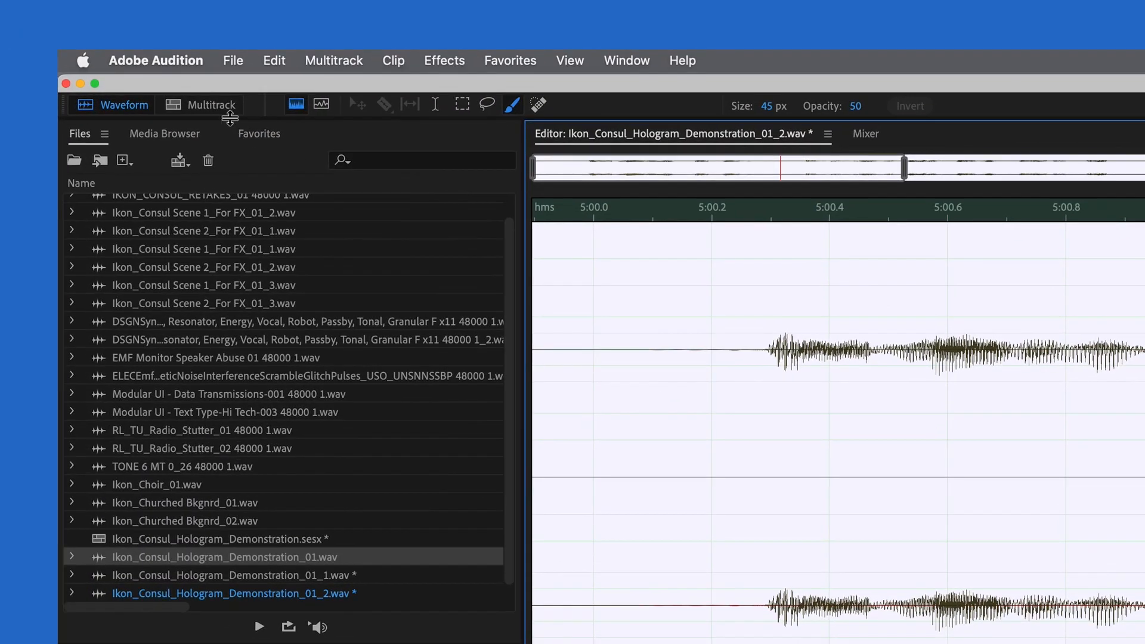
- Apply Distortion with the Swamp Thing preset to the _01_3 copy
click(209, 104)
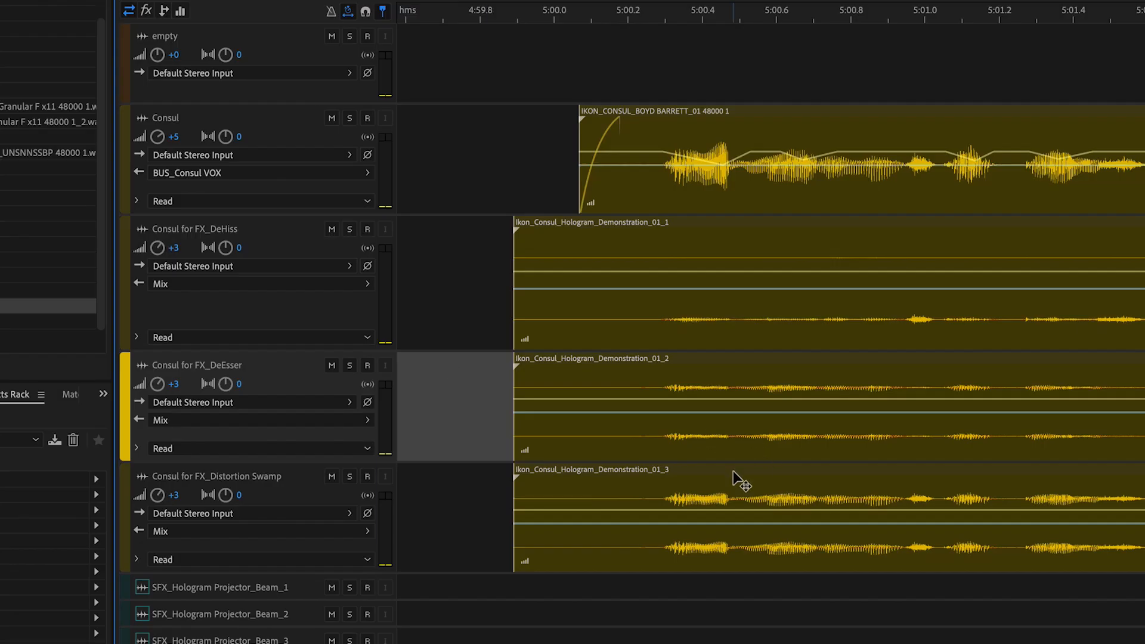
mouse_move(762, 500)
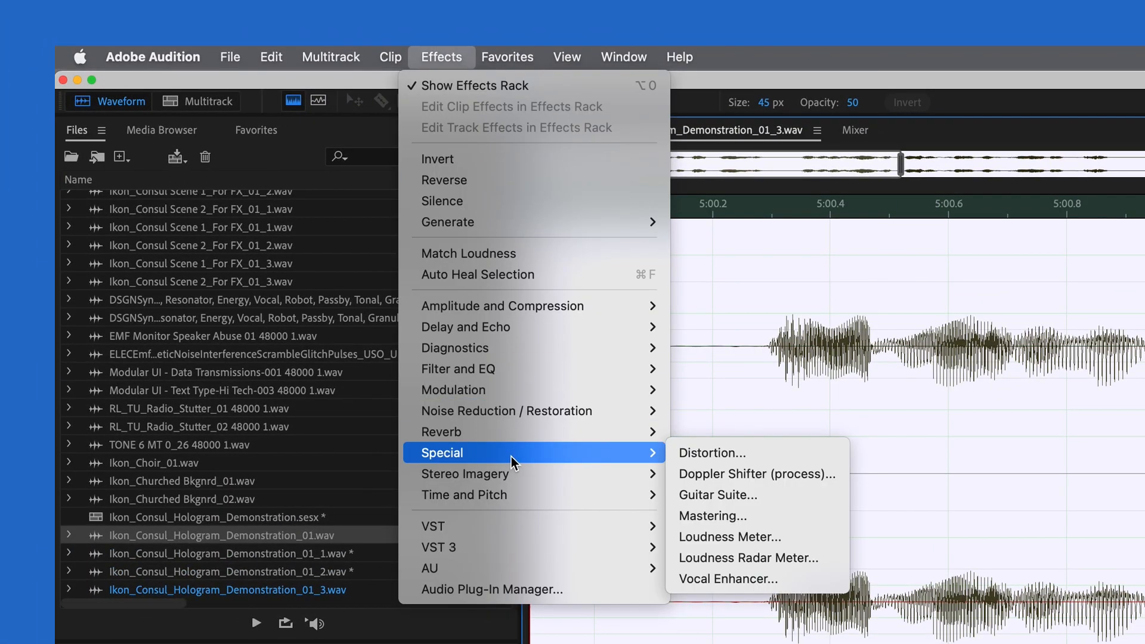
mouse_move(726, 453)
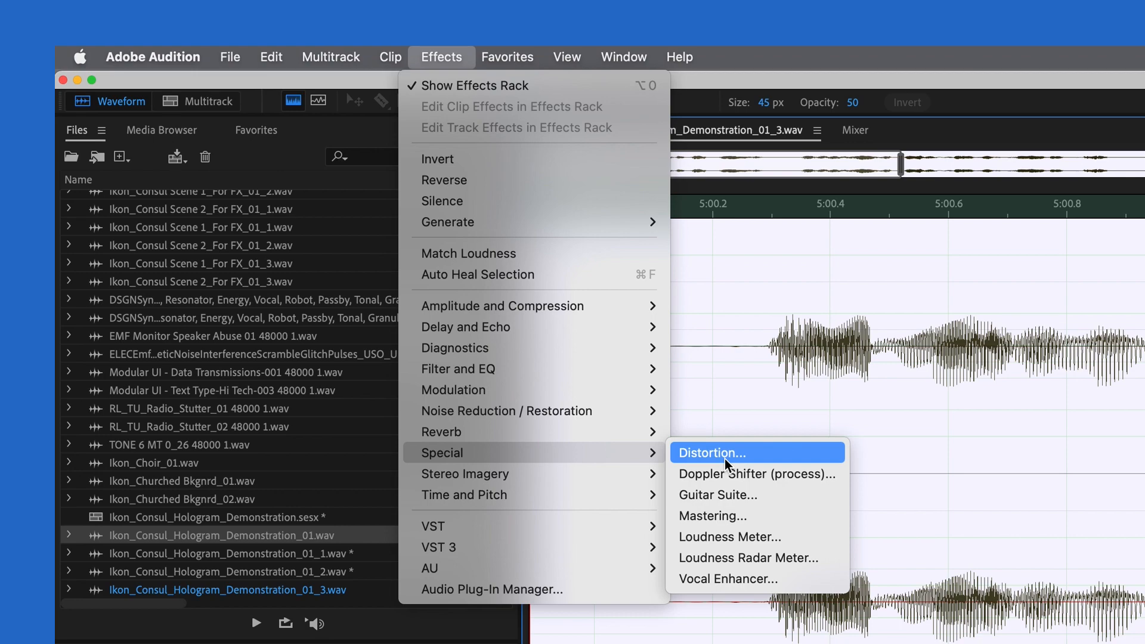
click(712, 452)
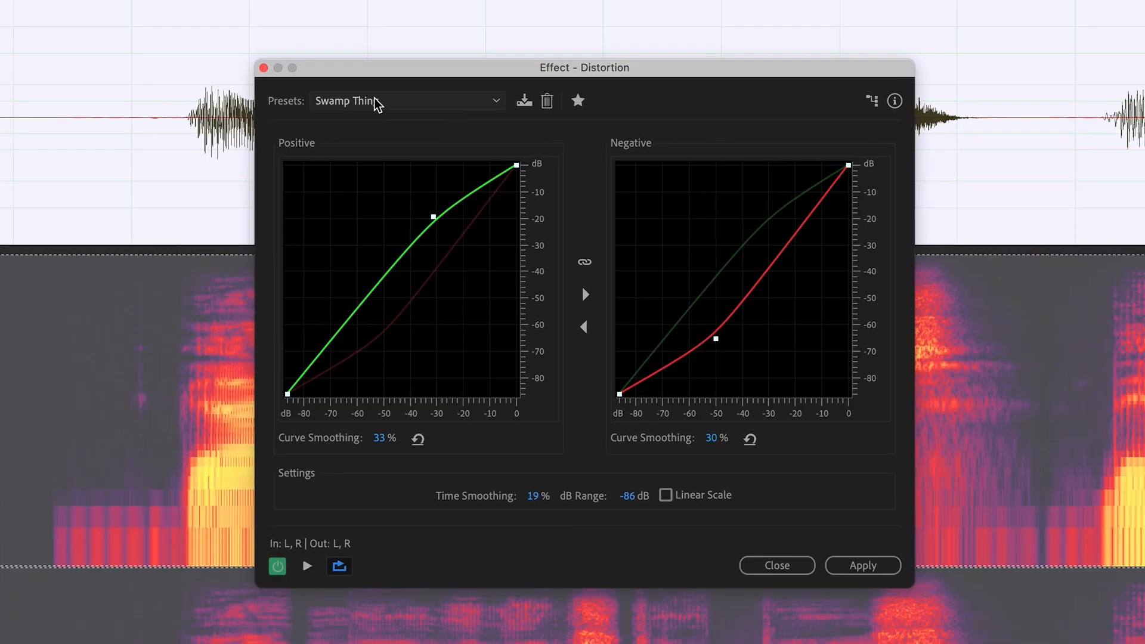
click(407, 101)
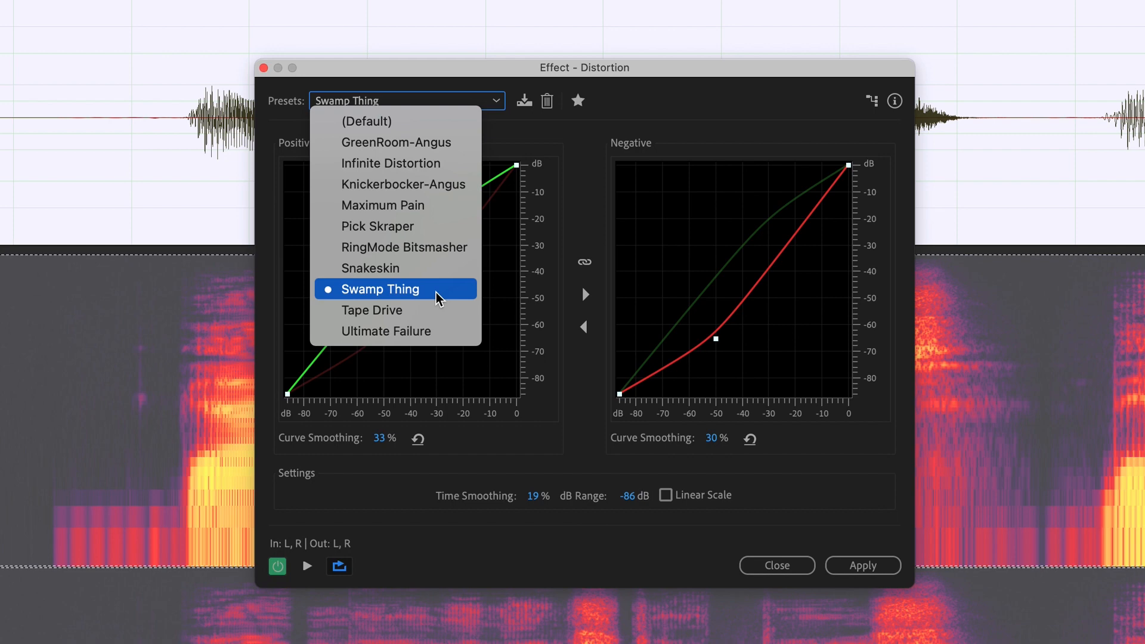
mouse_move(438, 299)
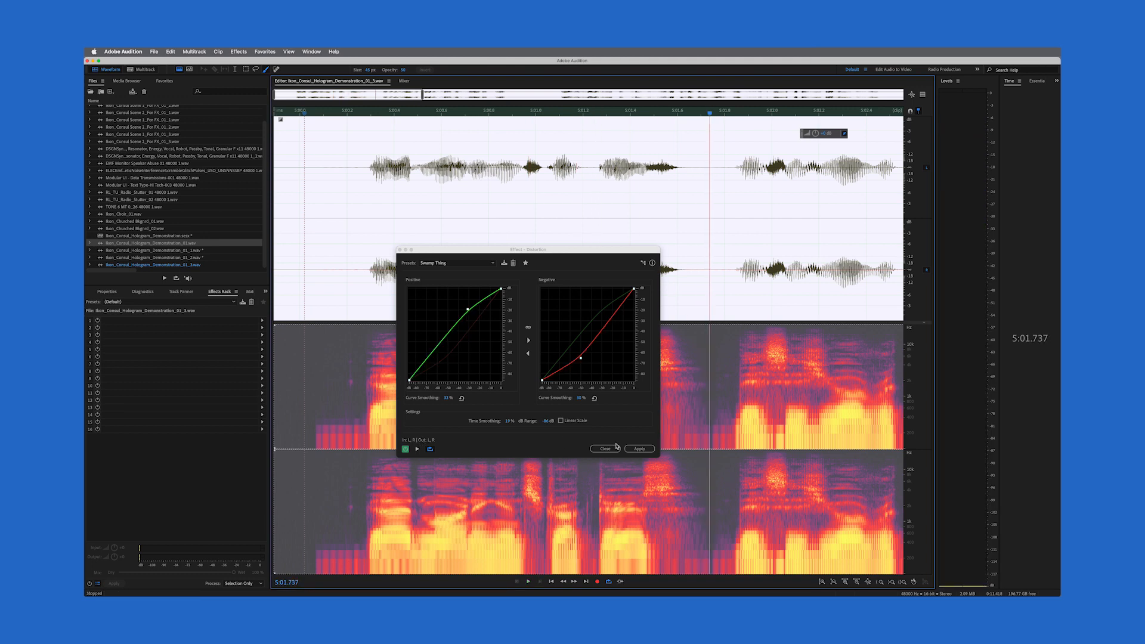
click(638, 448)
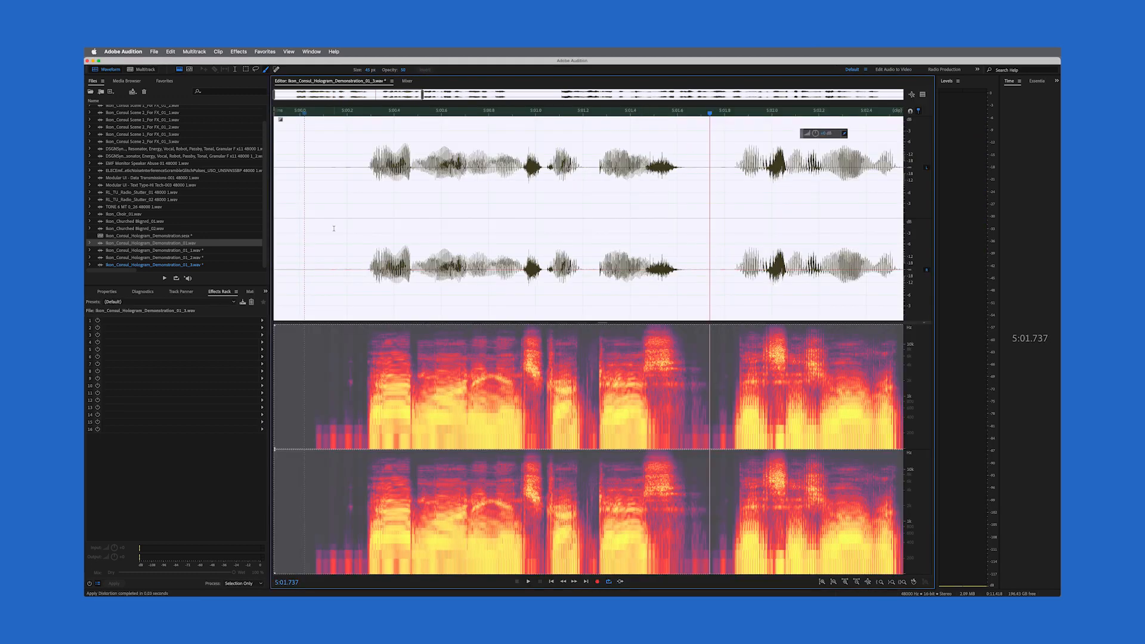
- Back in Multitrack, select the _01_3 and _01_2 copies and play the layered voice
click(144, 69)
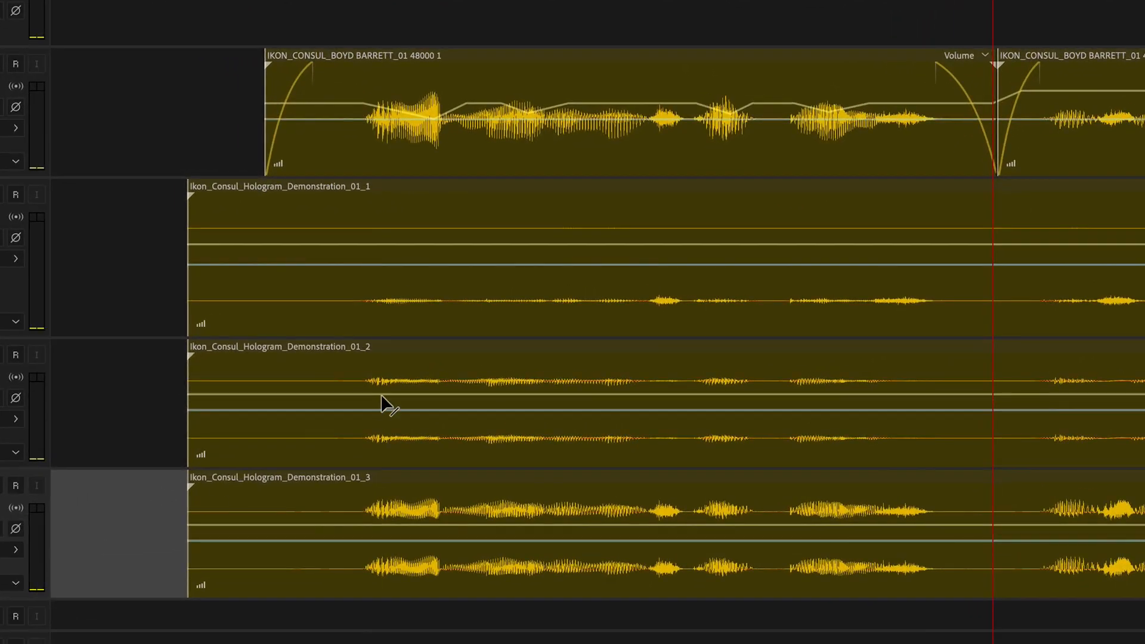
click(387, 511)
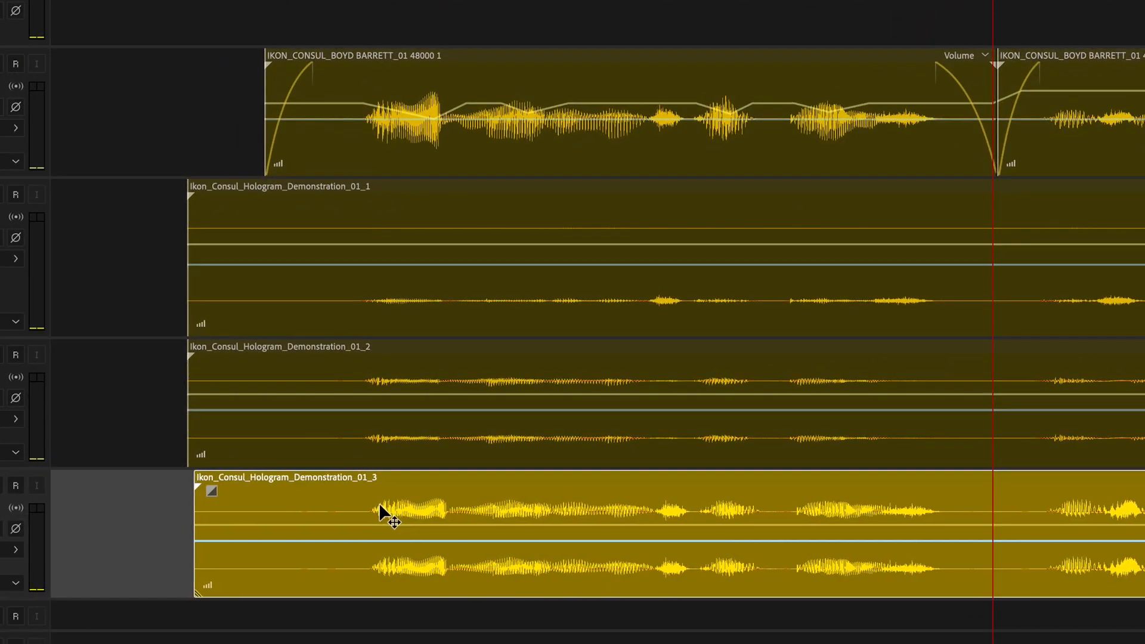
click(427, 383)
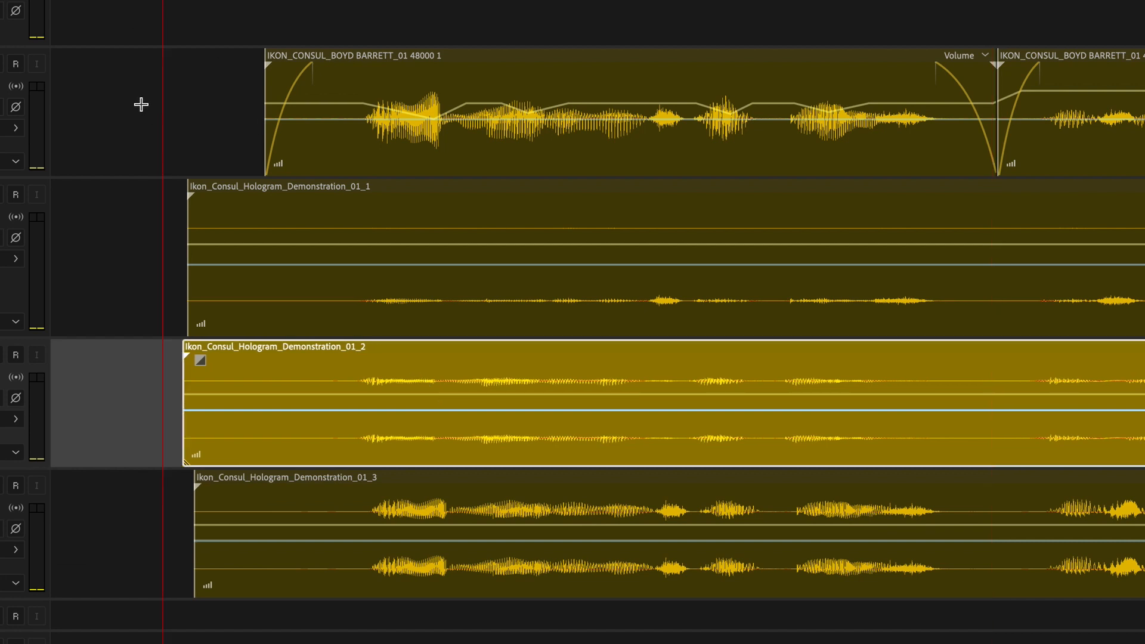
key(space)
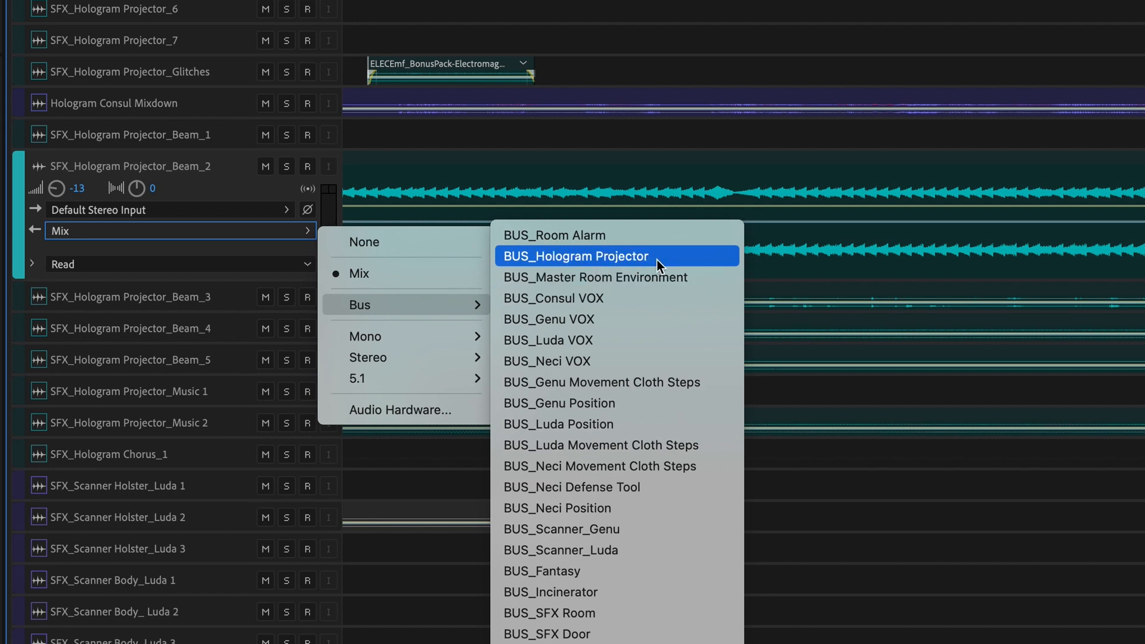
- Route Beam_2 to BUS_Hologram Projector and set its FFT Filter to Telephone - Voice Mail
click(575, 256)
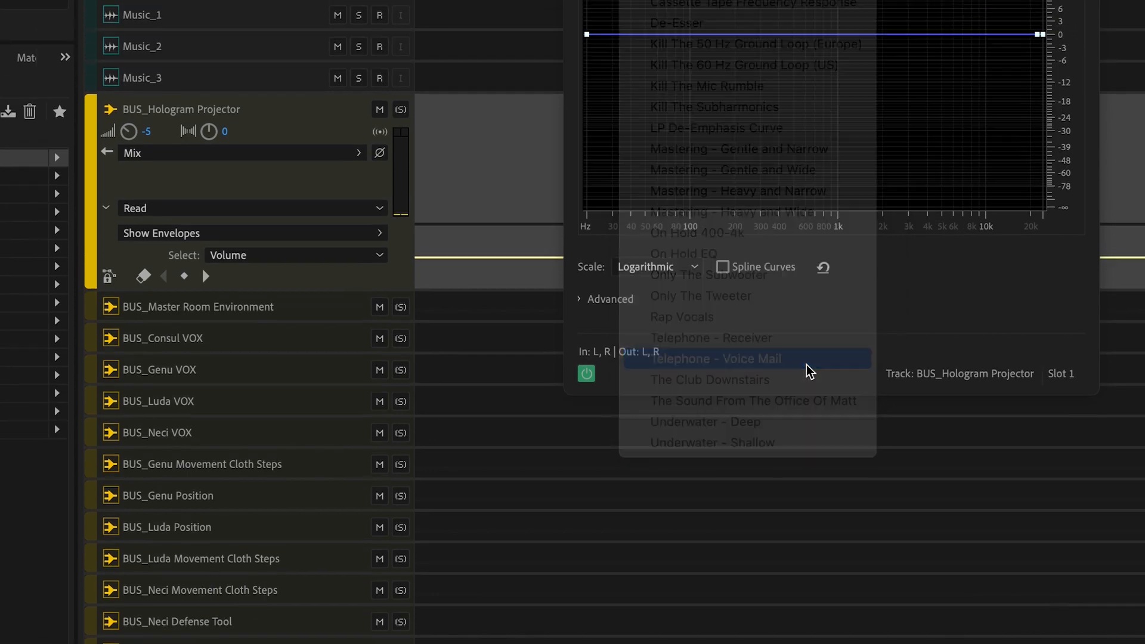
click(716, 358)
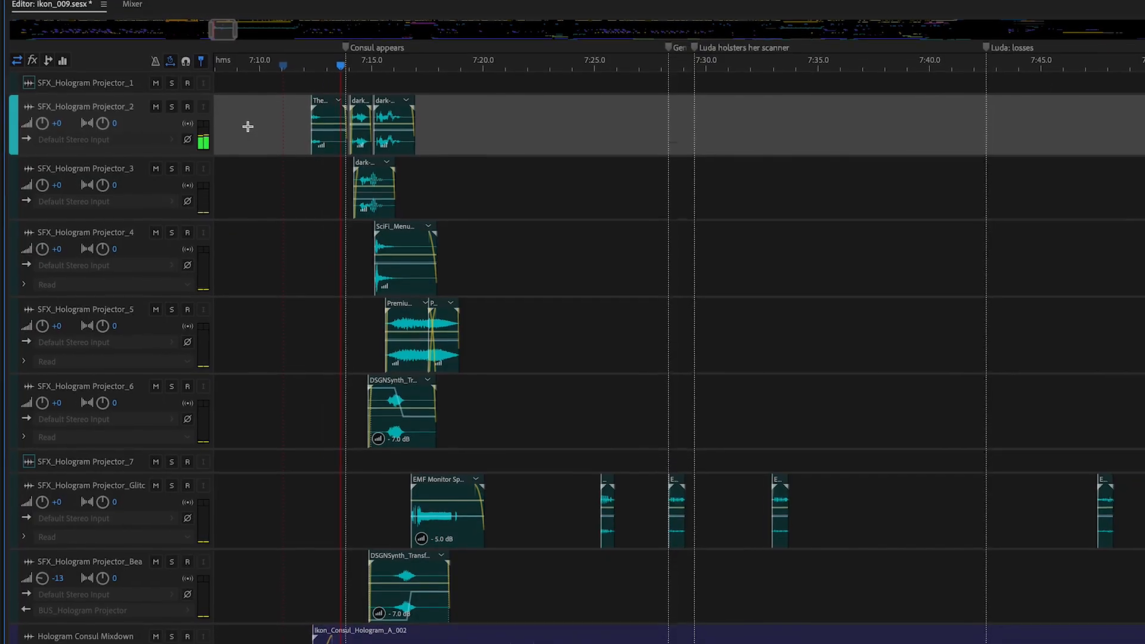
scroll(down, 3)
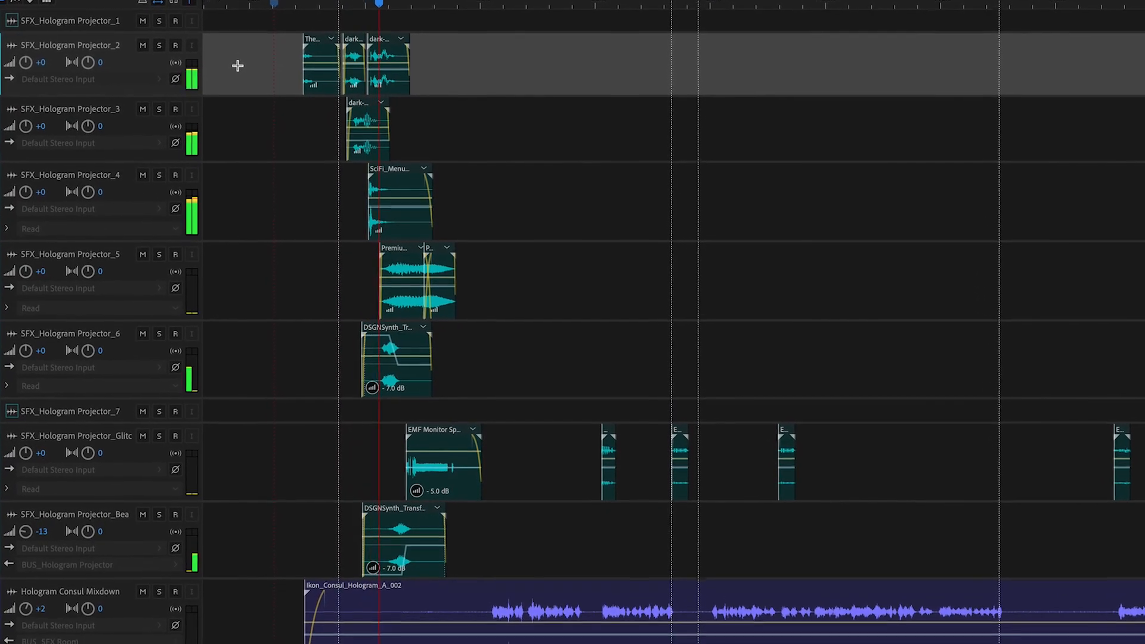
scroll(down, 3)
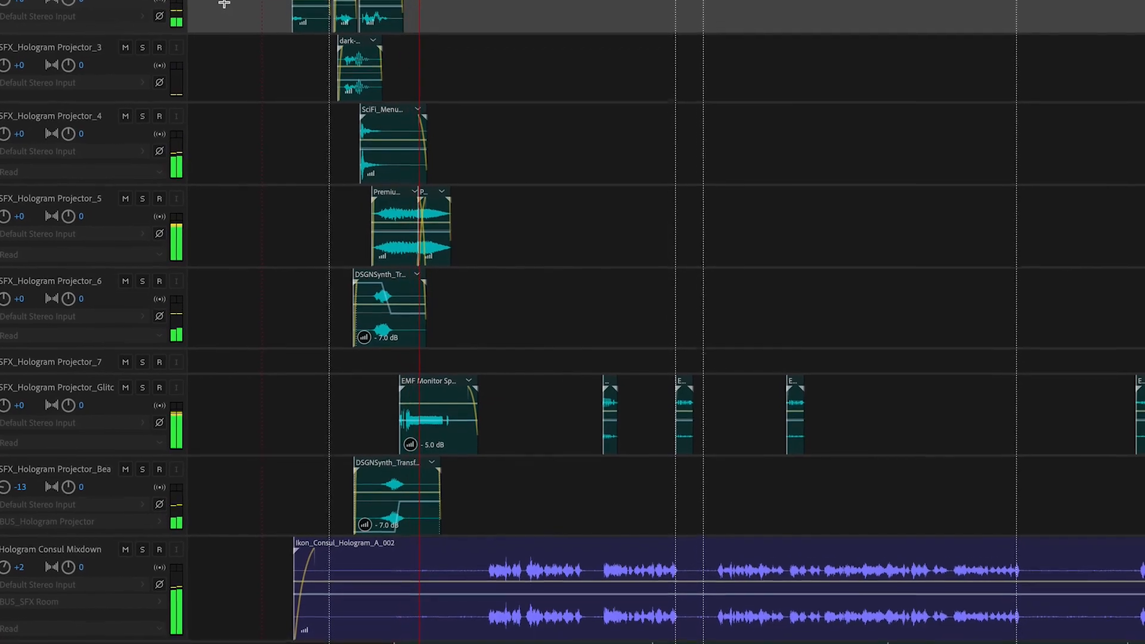
scroll(down, 3)
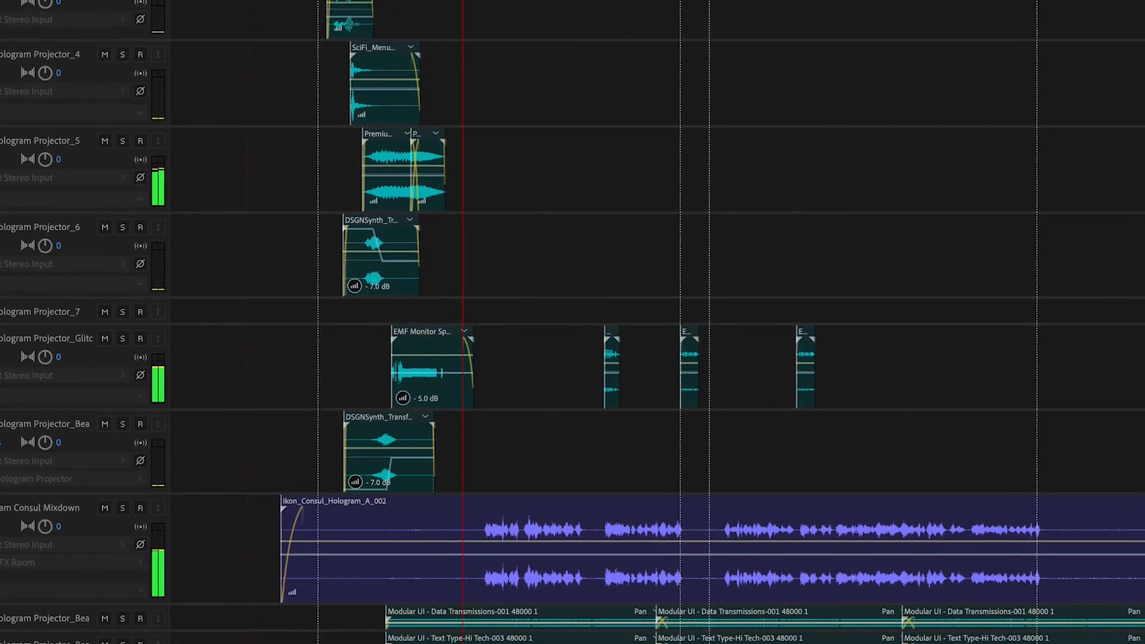
scroll(down, 3)
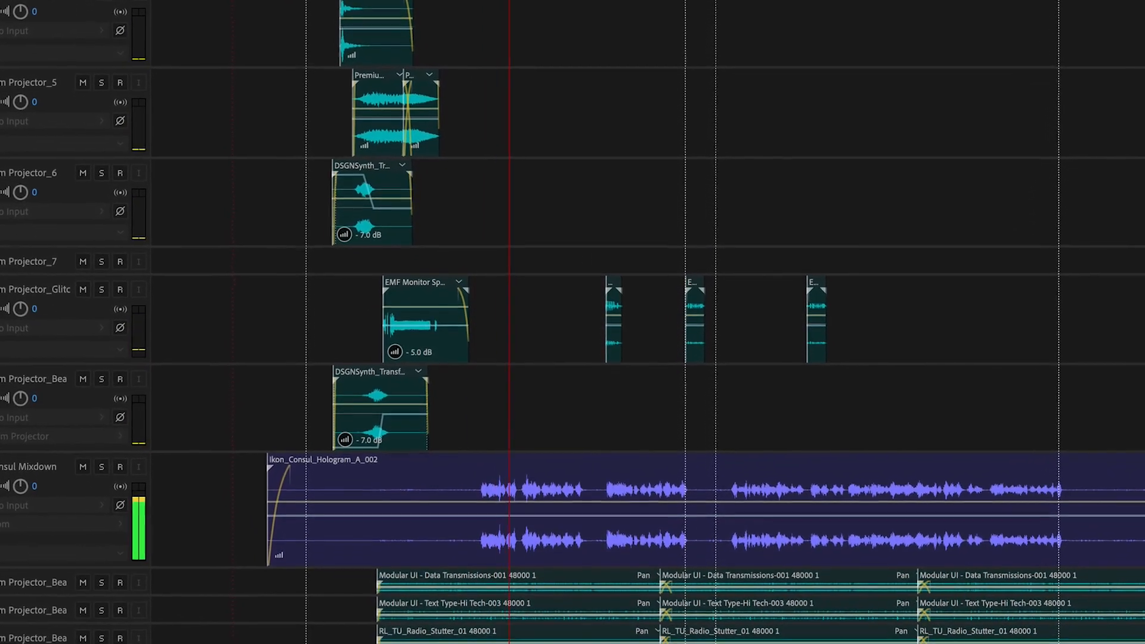
scroll(down, 3)
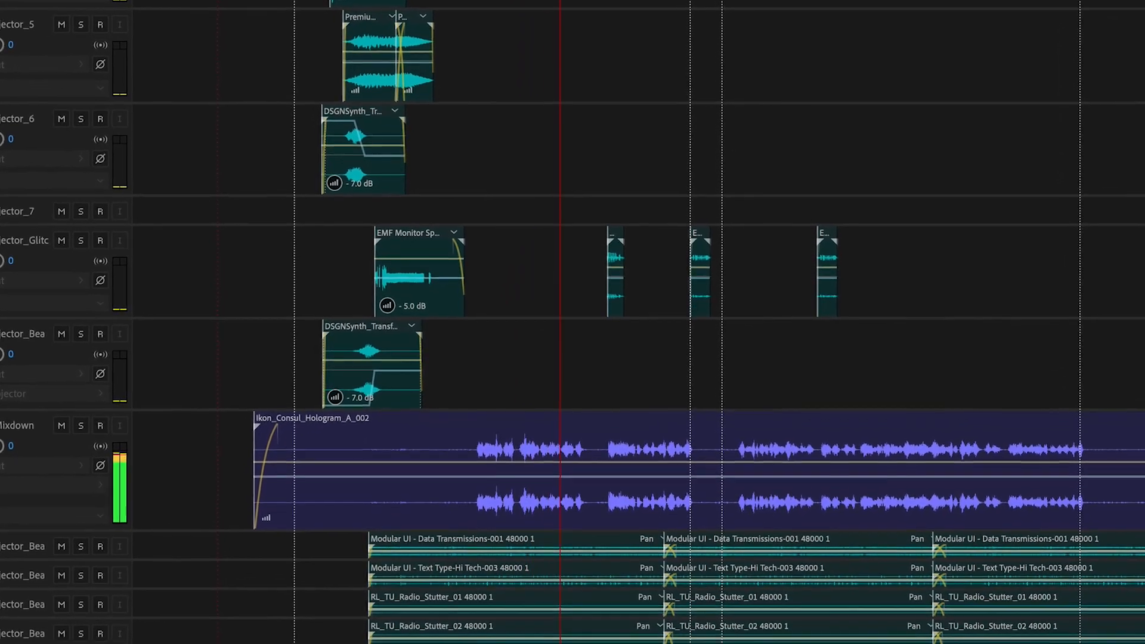
scroll(down, 3)
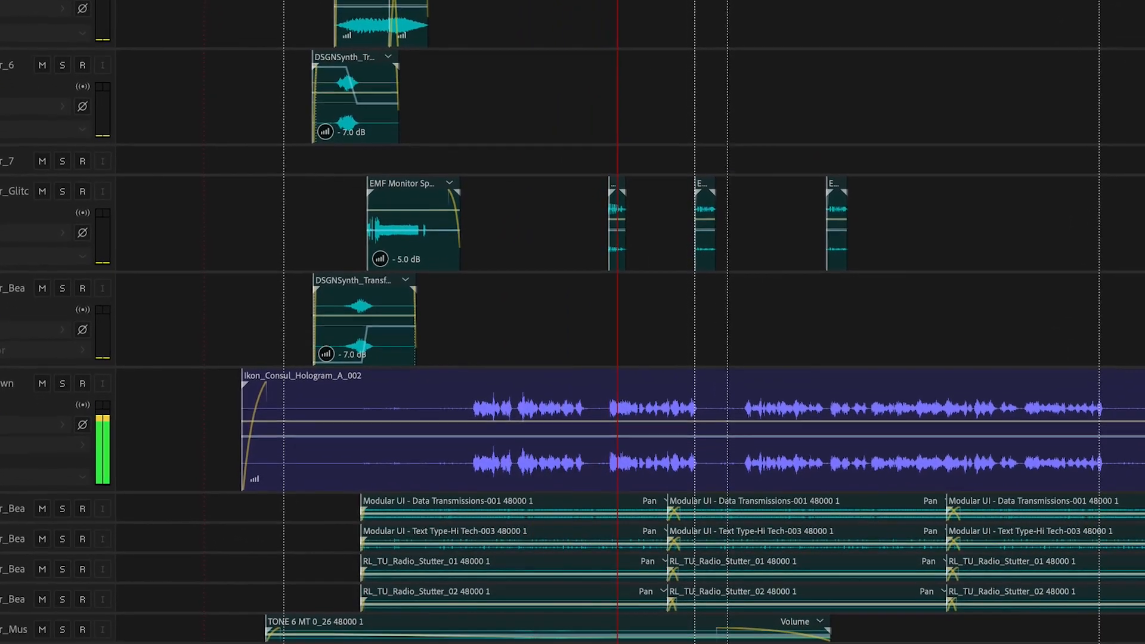
scroll(down, 3)
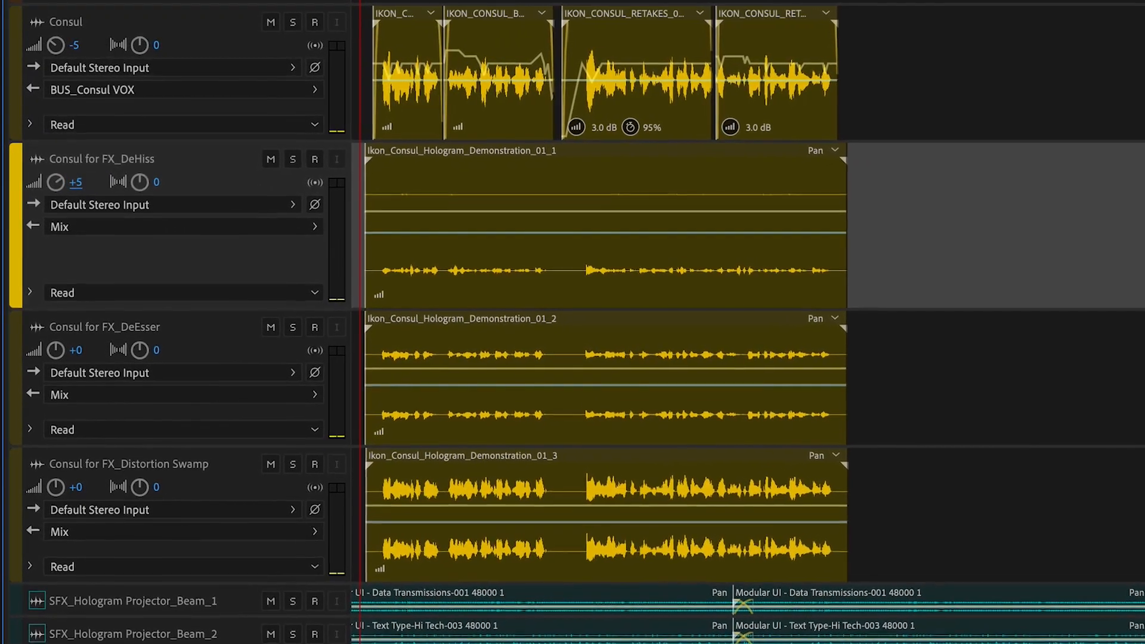
- Set the Consul copy volumes to +5, -10 and +10 and pan DeHiss L100
double_click(75, 350)
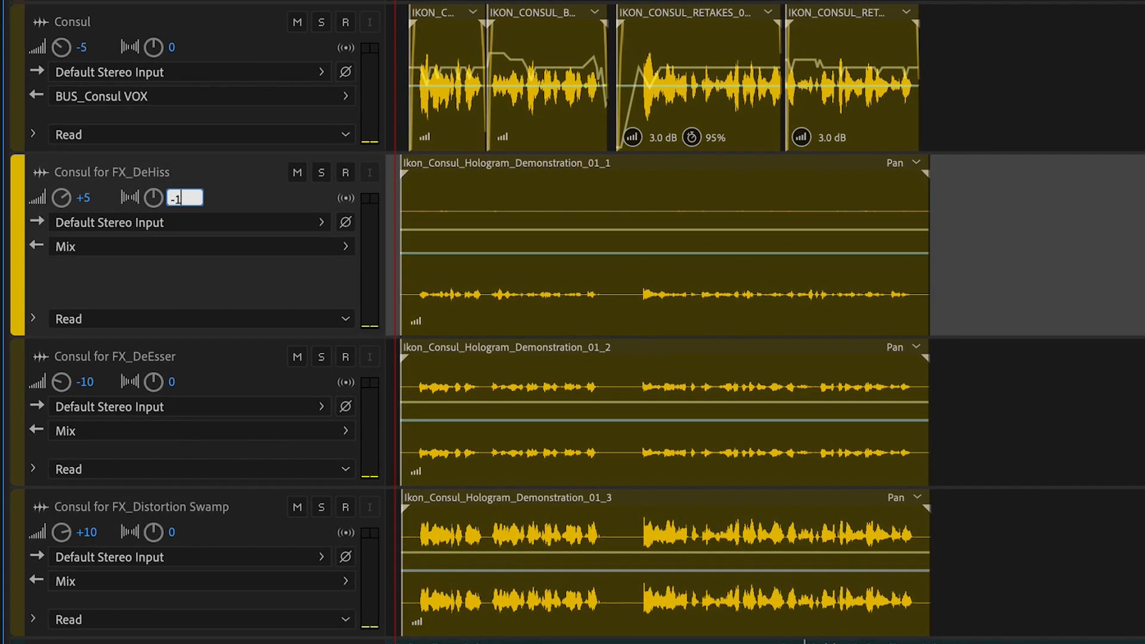
click(179, 381)
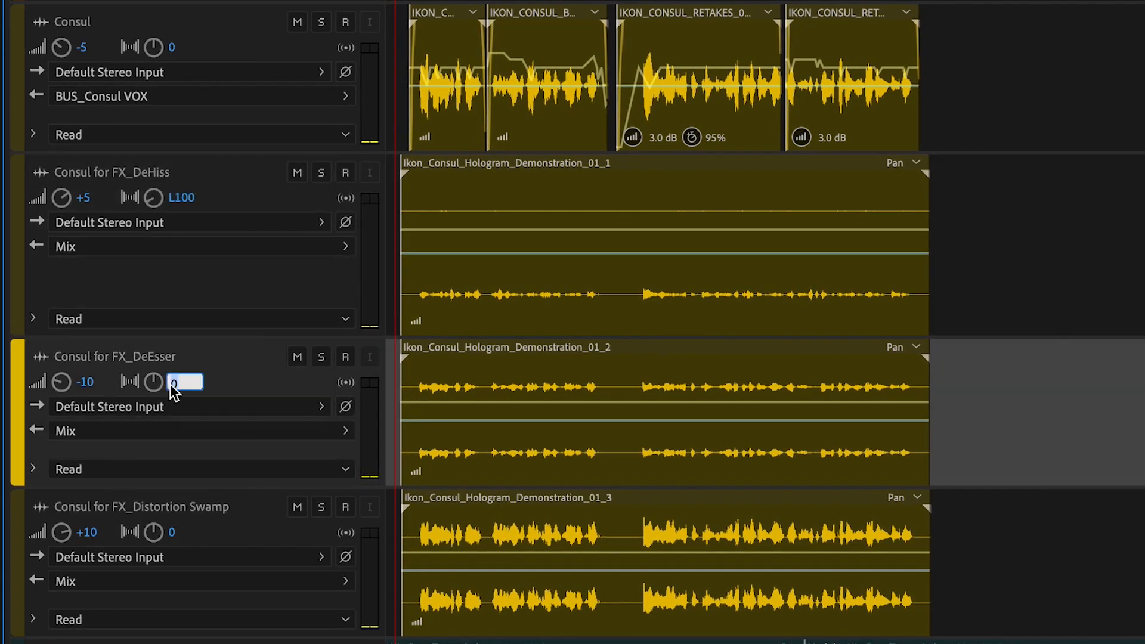